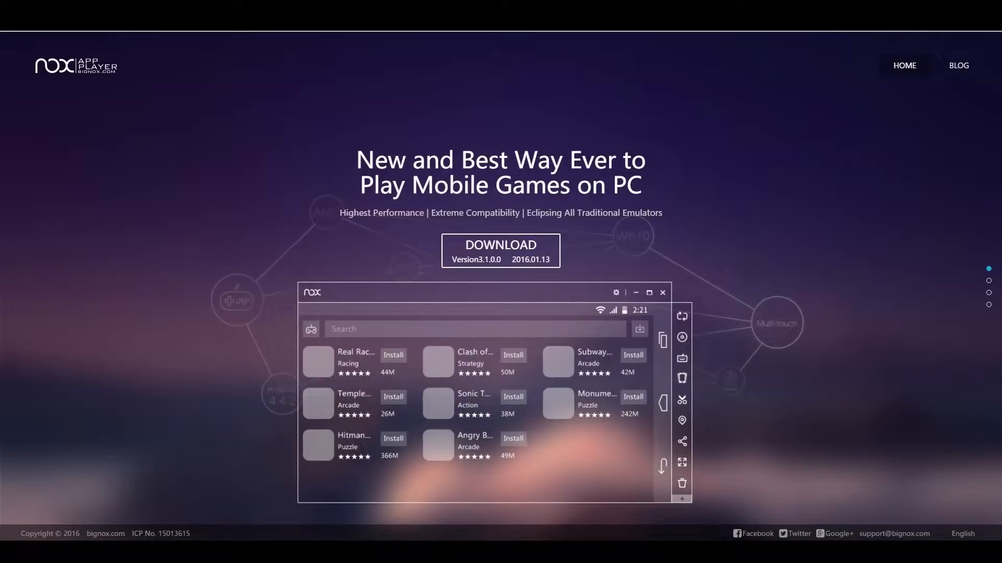
Set Nox to Tablet mode at 1920x1080 with High performance, save, and restart
{"action": "scroll", "scroll_direction": "down", "scroll_amount": 3}
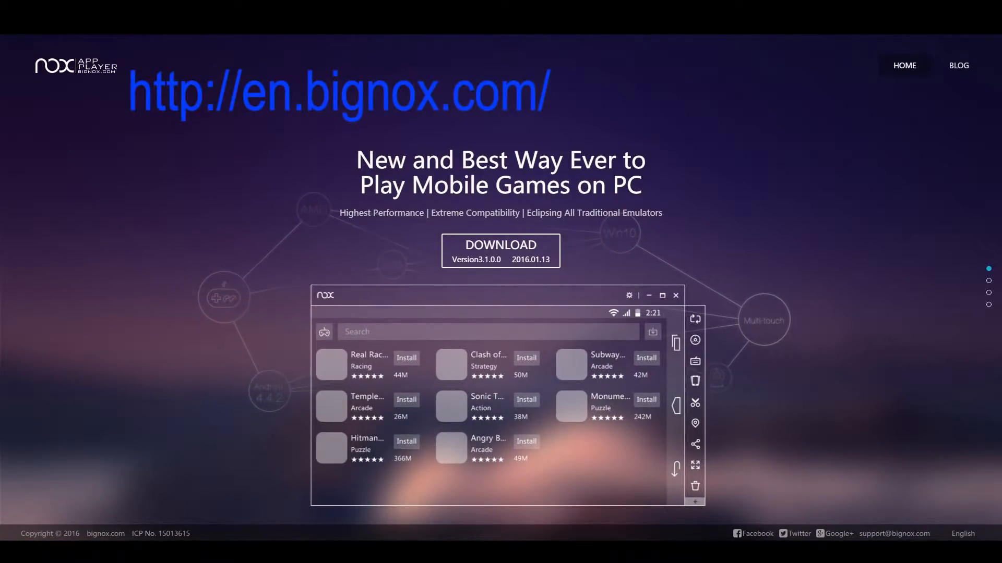
{"action": "left_click", "coordinate": [500, 251]}
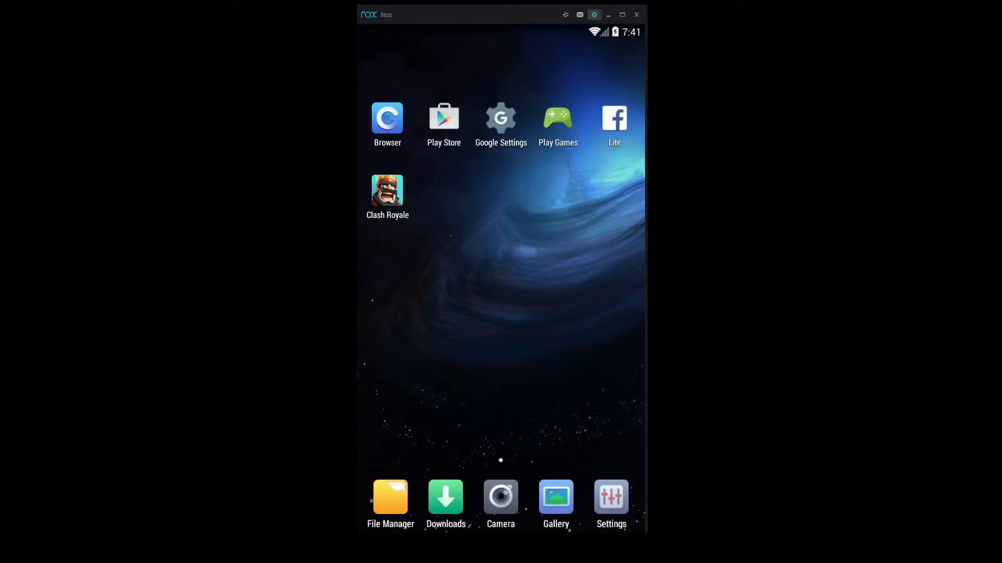
{"action": "left_click", "coordinate": [594, 15]}
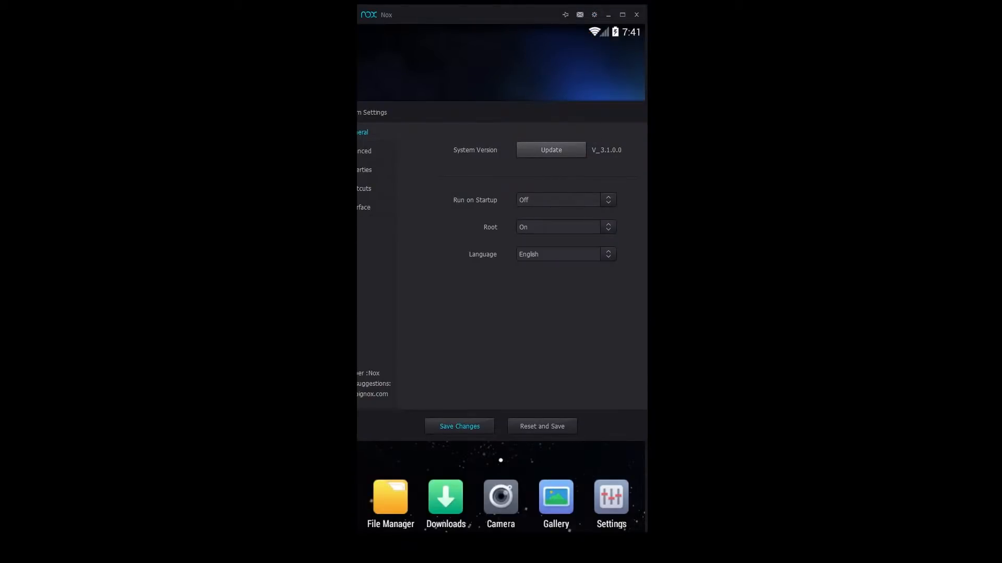
{"action": "left_click", "coordinate": [363, 152]}
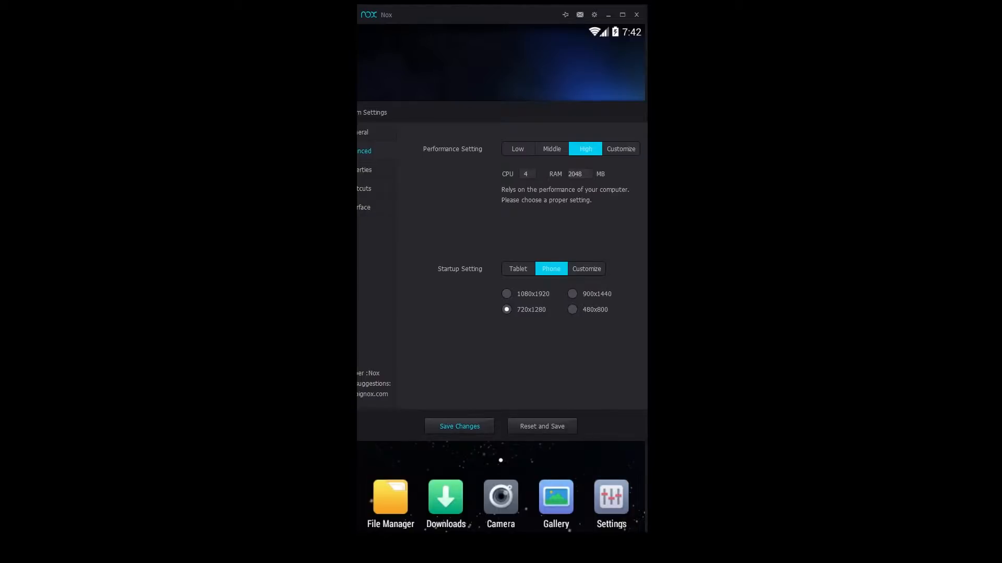
{"action": "left_click", "coordinate": [517, 268]}
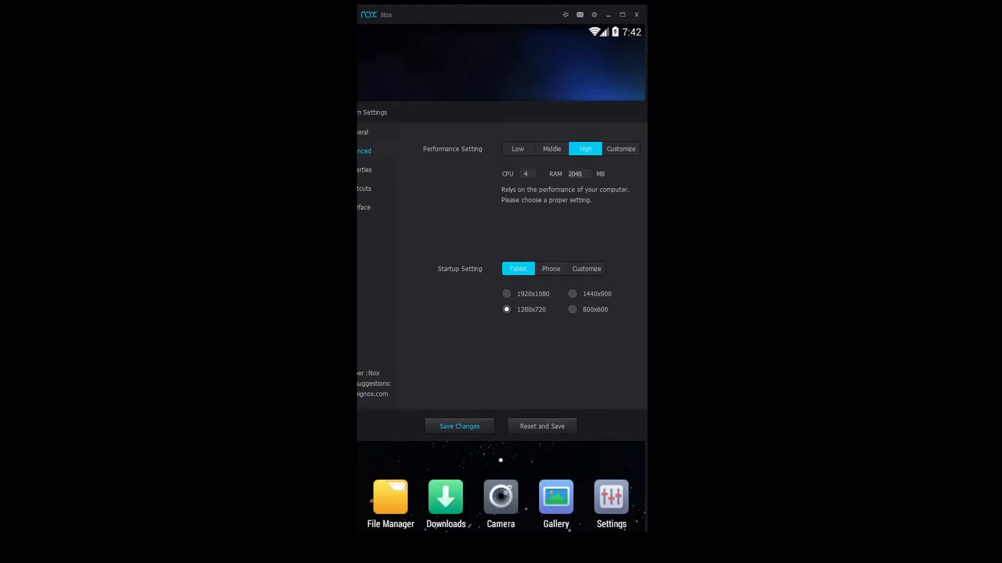
{"action": "left_click", "coordinate": [507, 294]}
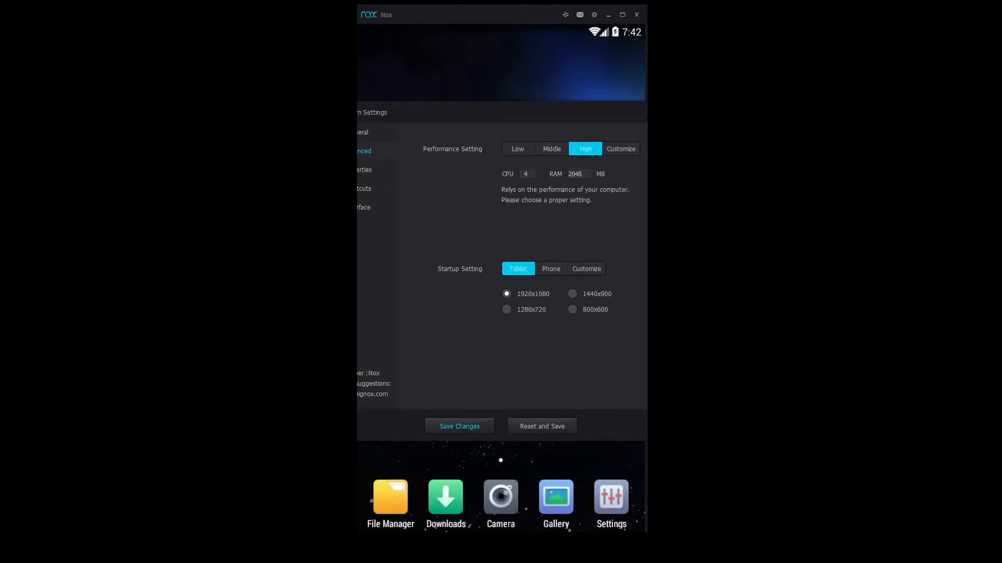
{"action": "left_click", "coordinate": [458, 426]}
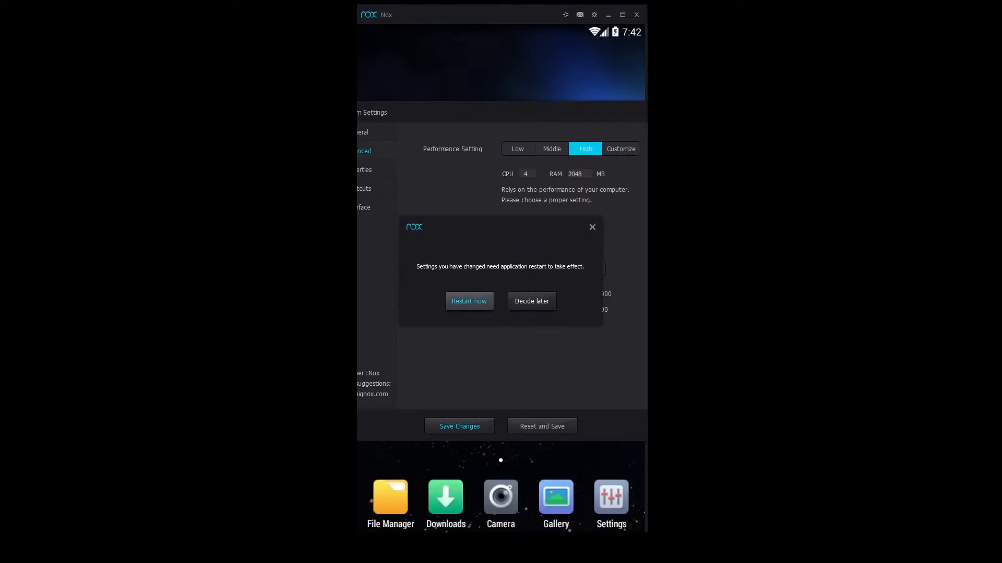
{"action": "left_click", "coordinate": [468, 302]}
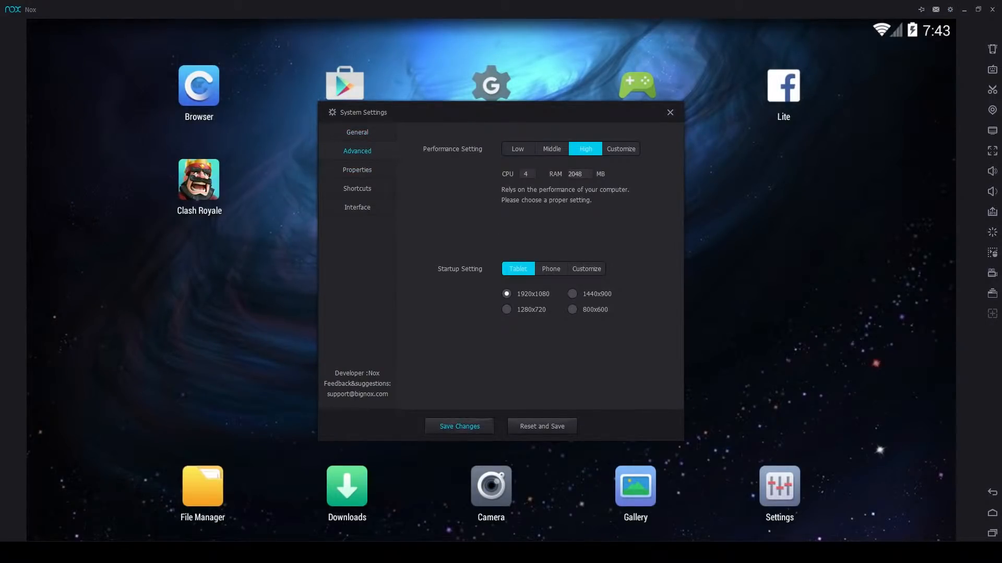
Close the System Settings dialog after the emulator restart
{"action": "left_click", "coordinate": [670, 113]}
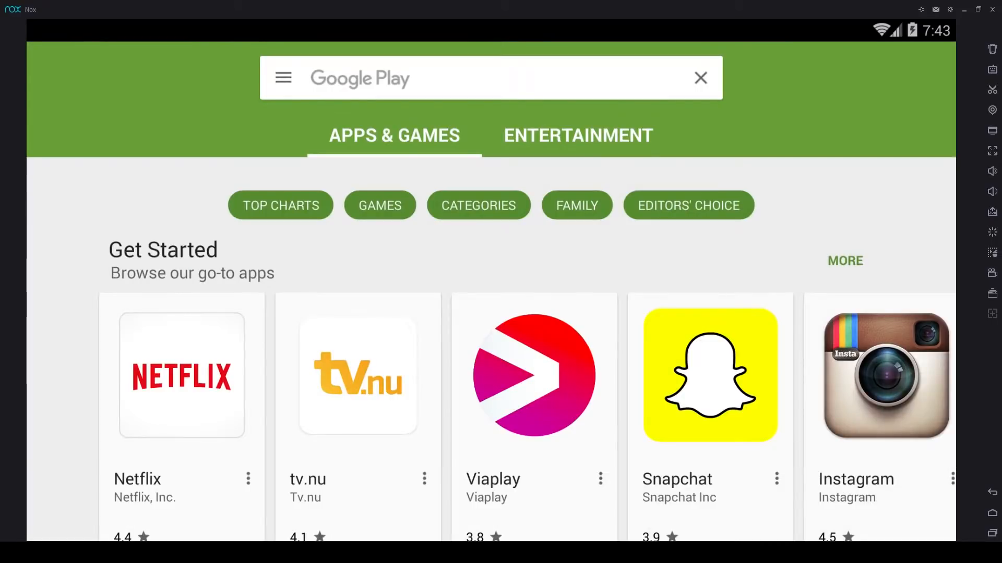
{"action": "mouse_move", "coordinate": [926, 492]}
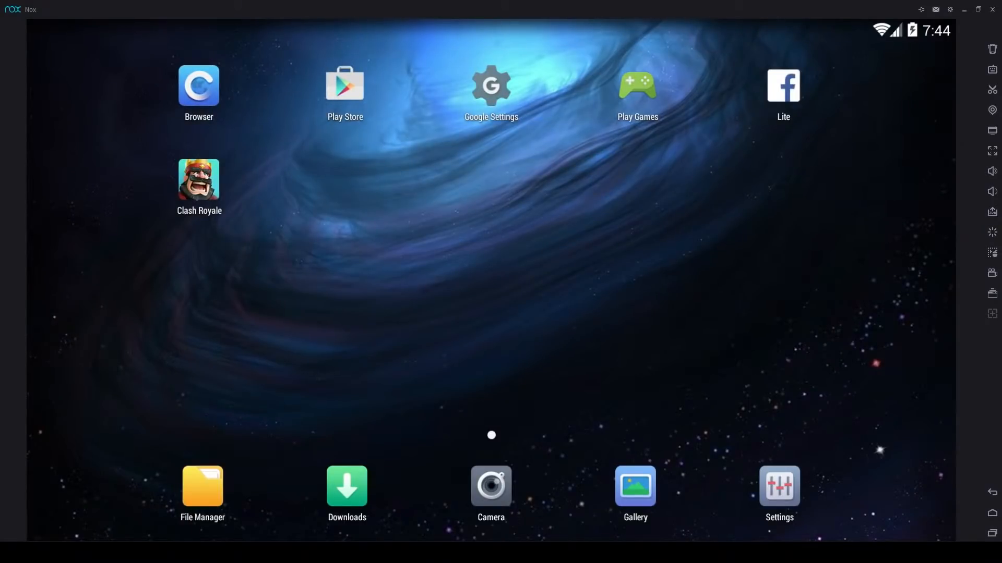
{"action": "left_click", "coordinate": [344, 85]}
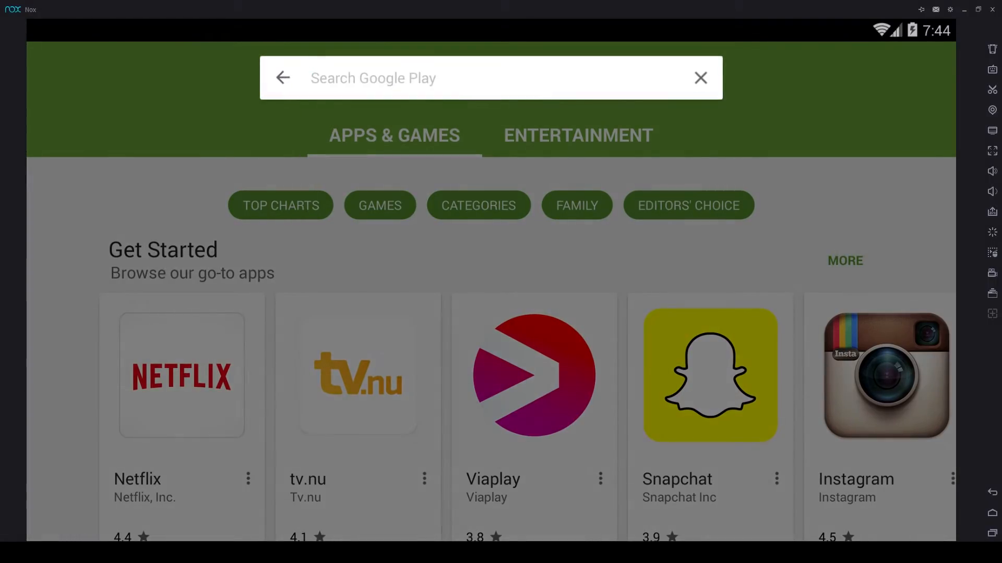
{"action": "type", "text": "clash"}
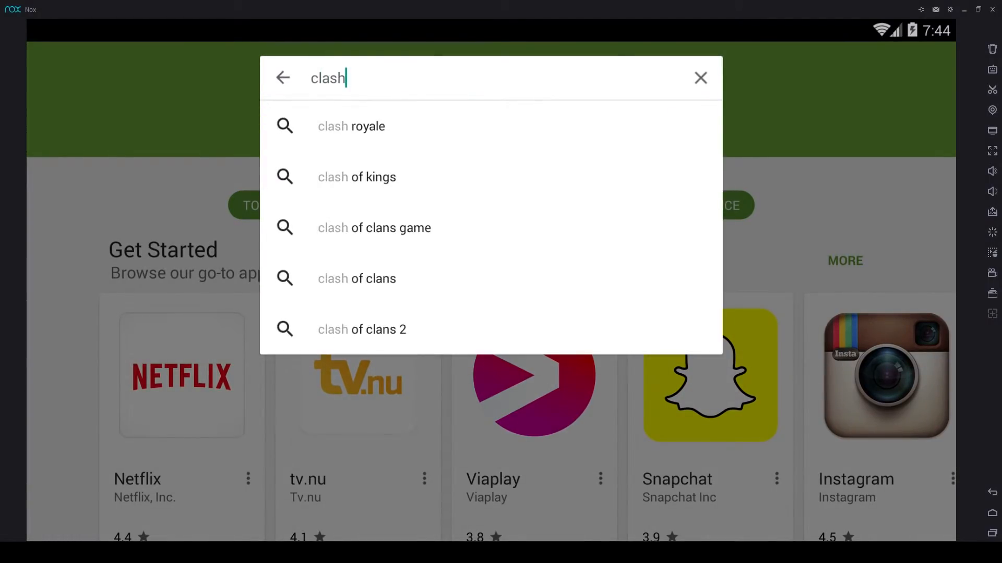
{"action": "left_click", "coordinate": [350, 126]}
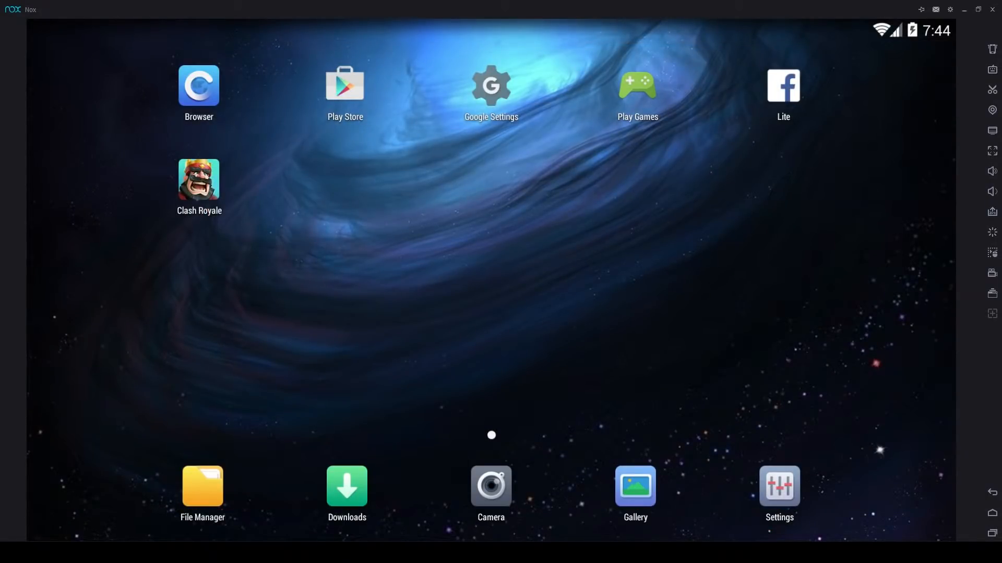
Browse Android Settings to About tablet and System updates, then return to the Settings list
{"action": "left_click", "coordinate": [778, 485]}
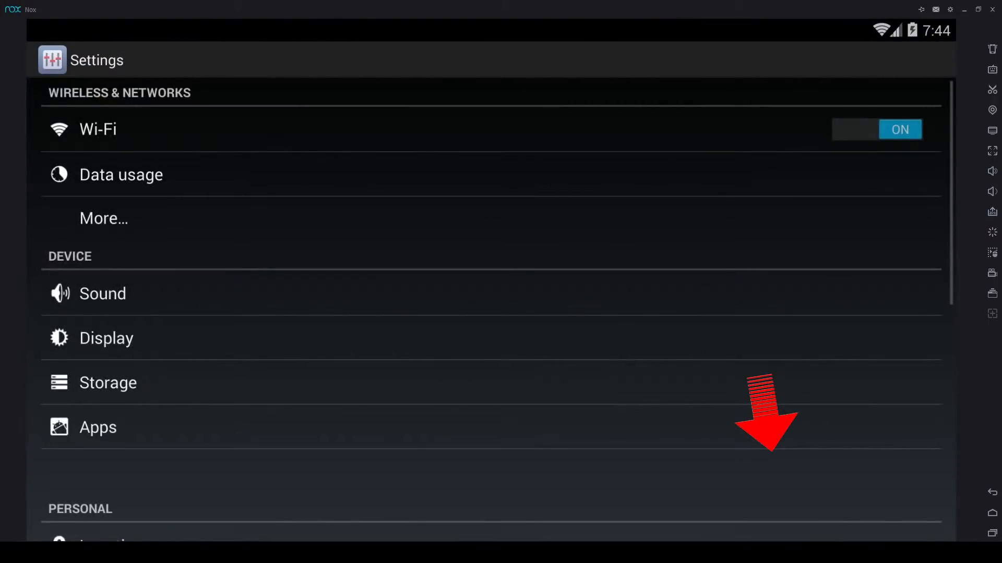
{"action": "scroll", "scroll_direction": "down", "scroll_amount": 3}
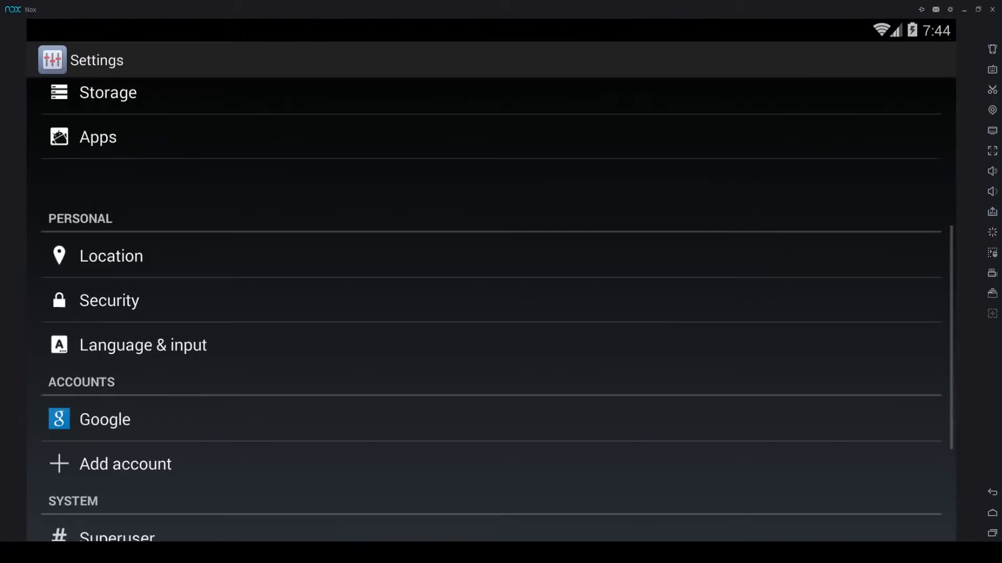
{"action": "scroll", "scroll_direction": "down", "scroll_amount": 3}
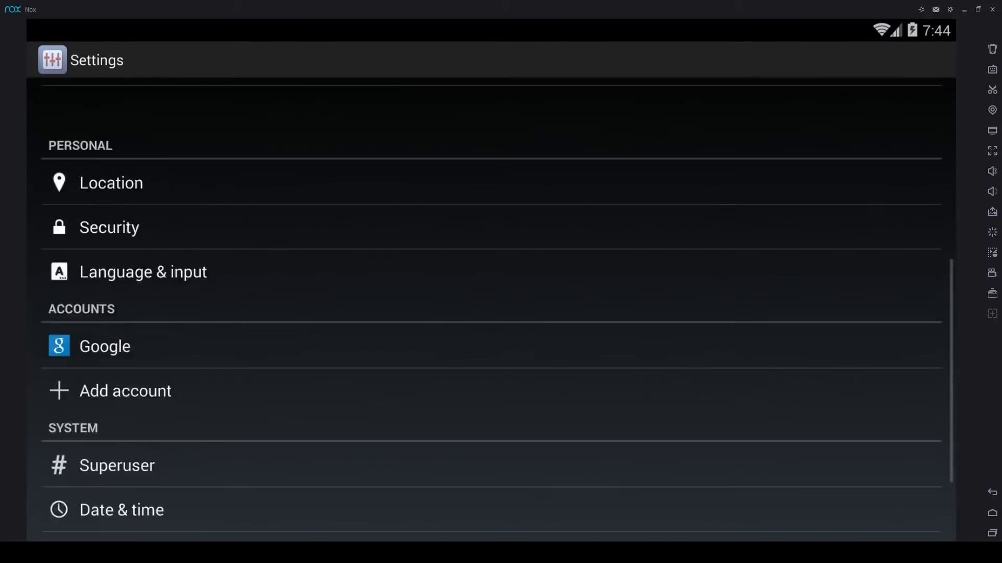
{"action": "scroll", "scroll_direction": "down", "scroll_amount": 3}
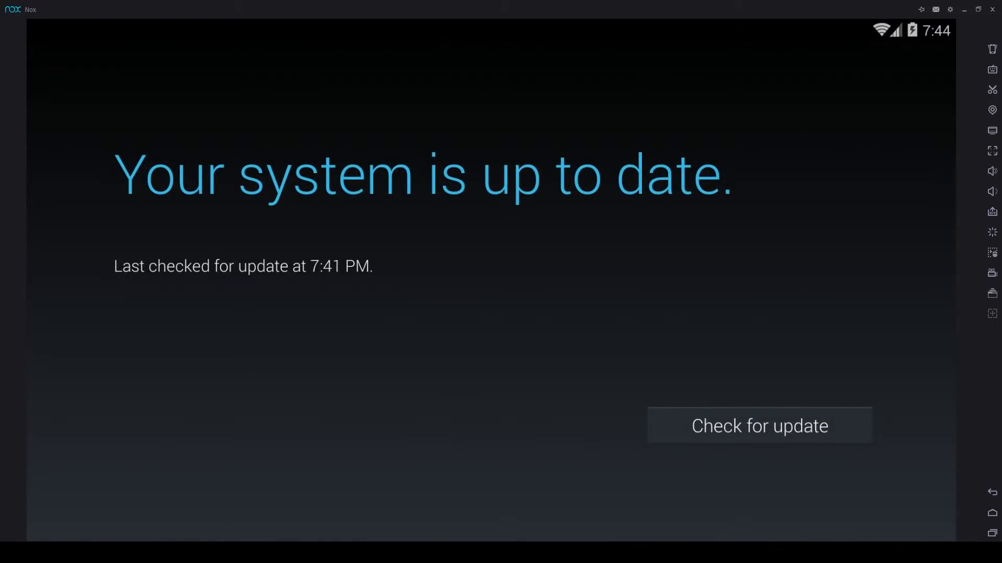
{"action": "left_click", "coordinate": [31, 60]}
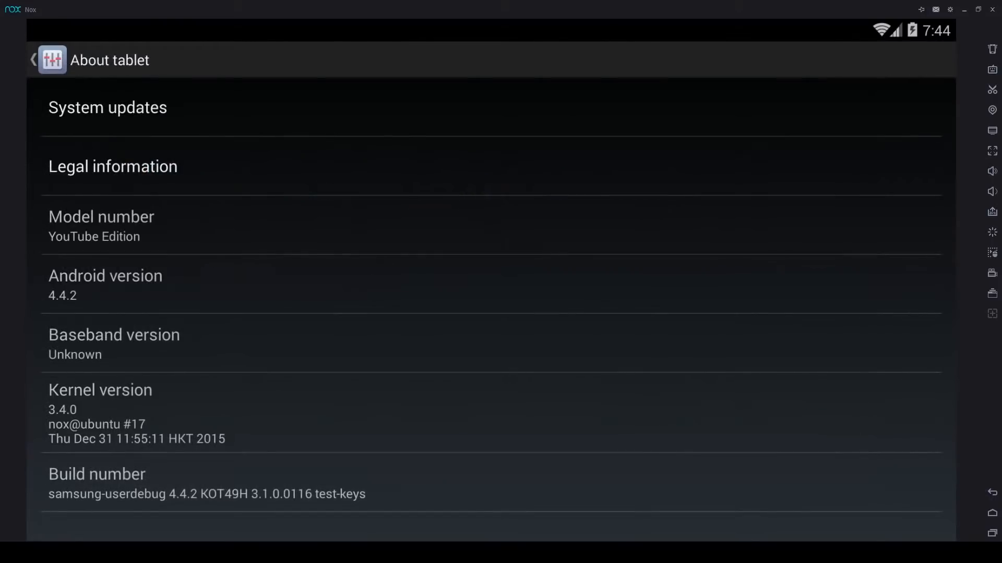
{"action": "left_click", "coordinate": [32, 59]}
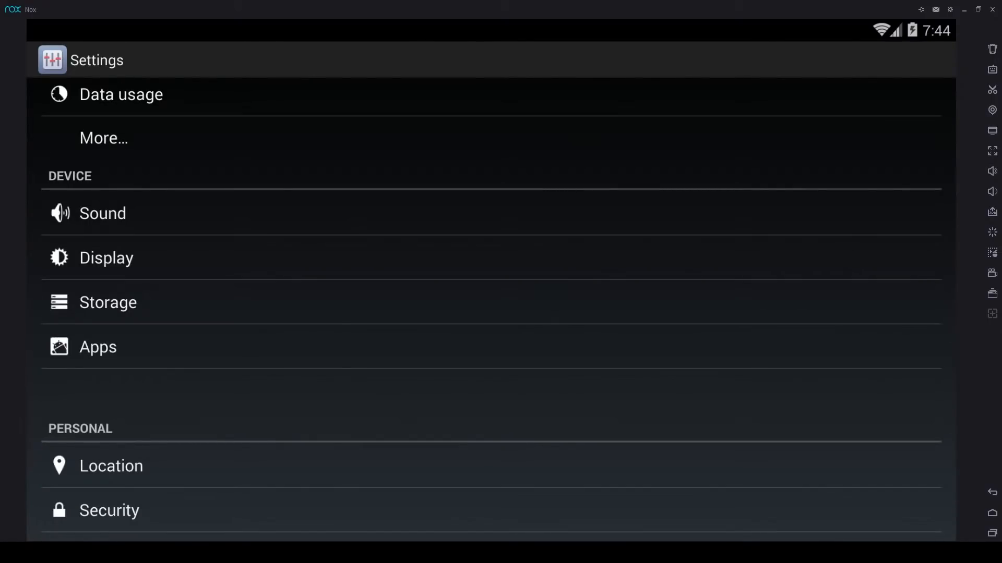
Clear Google Play Store's app data and cache to 0.00B, then go home
{"action": "left_click", "coordinate": [97, 346]}
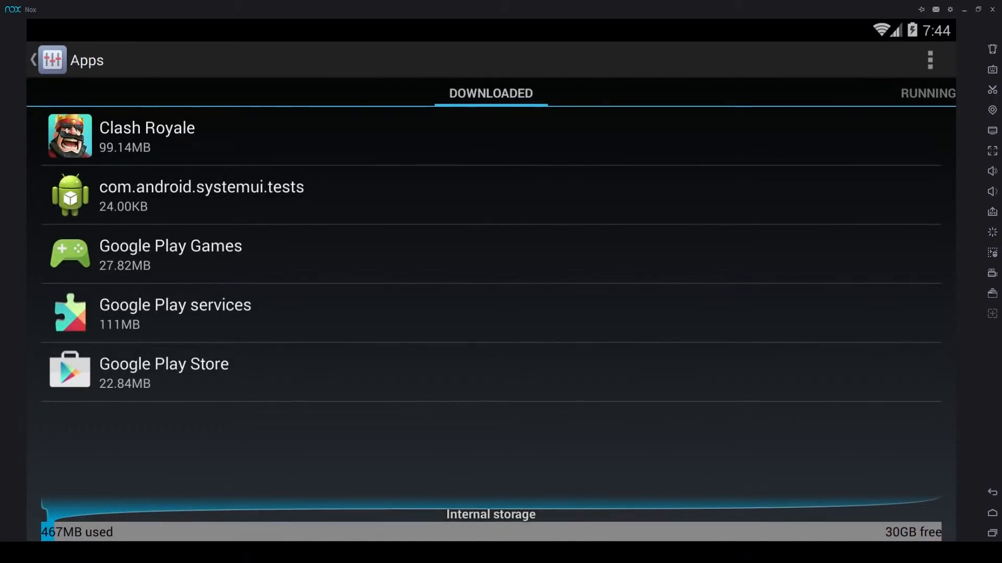
{"action": "left_click", "coordinate": [164, 370]}
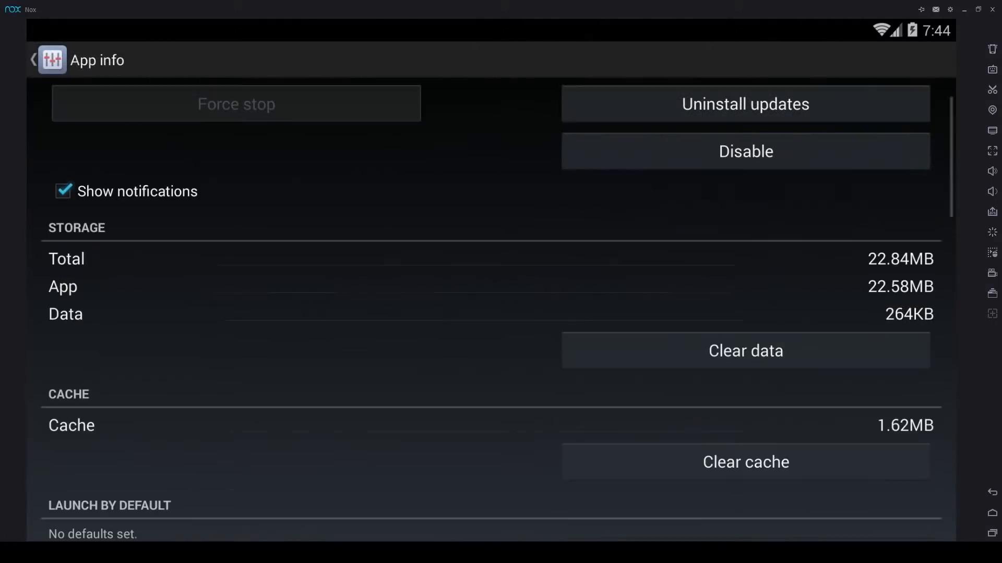
{"action": "left_click", "coordinate": [744, 351]}
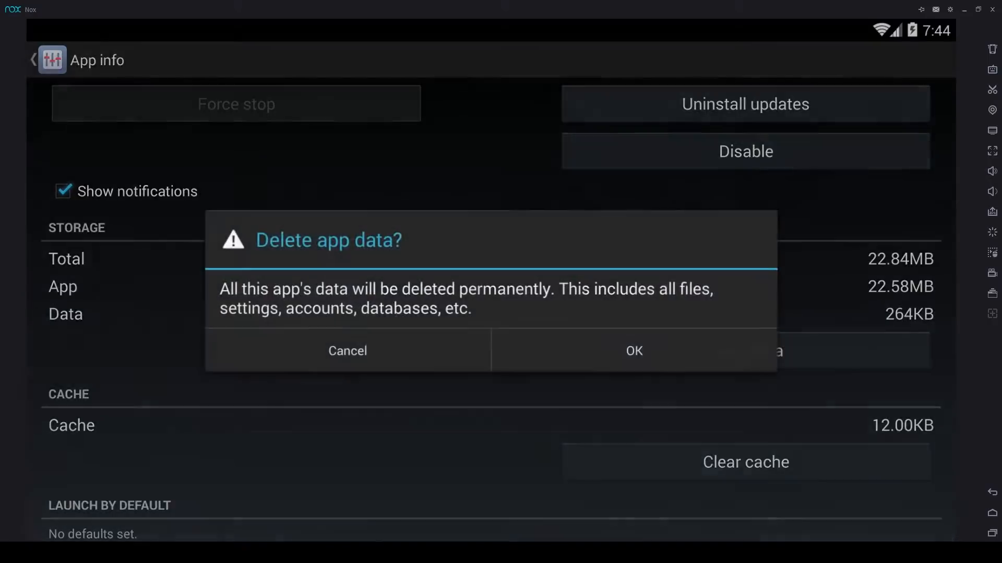
{"action": "left_click", "coordinate": [633, 350]}
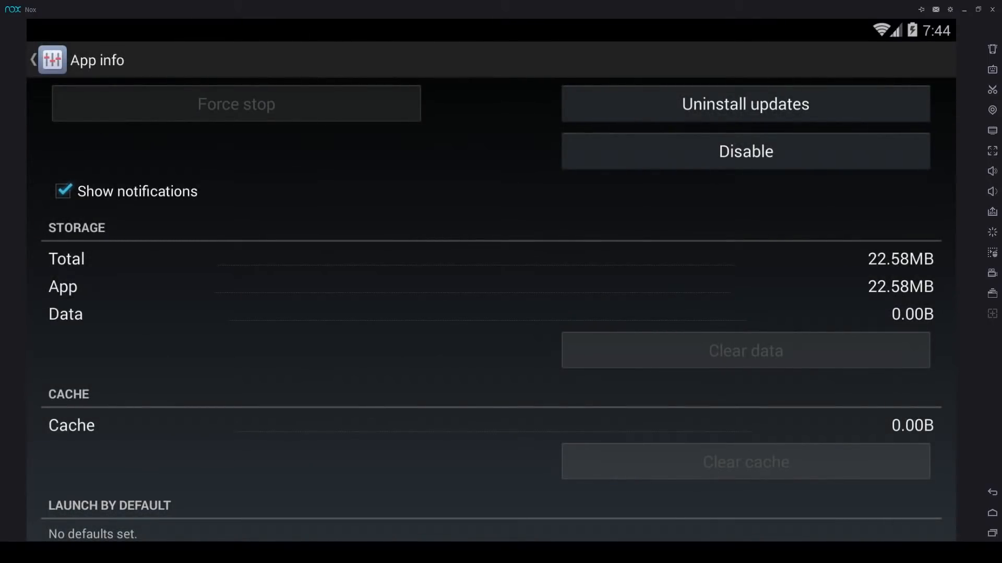
{"action": "left_click", "coordinate": [993, 511]}
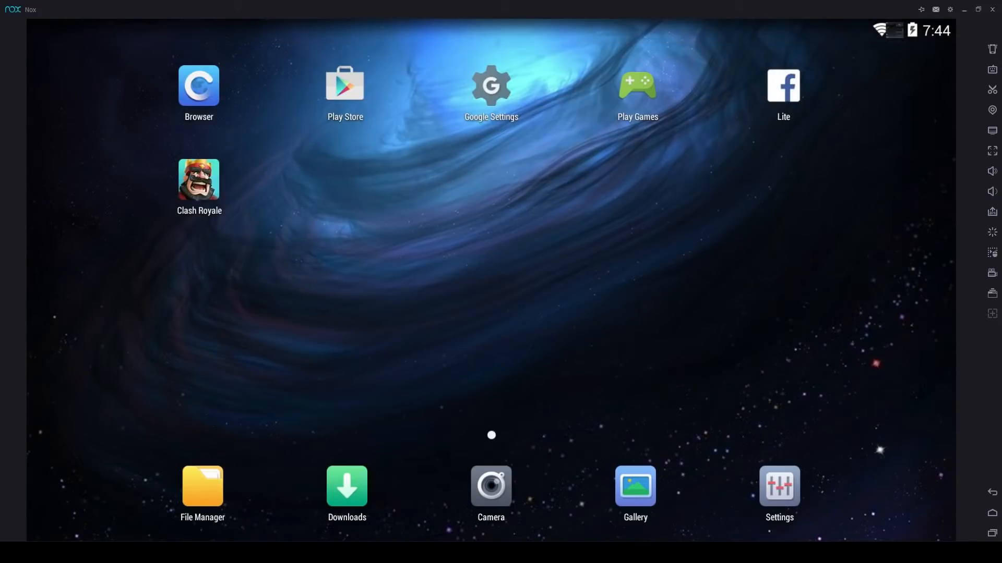
Accept Google Play's terms of service, browse the storefront, and return home
{"action": "left_click", "coordinate": [344, 85]}
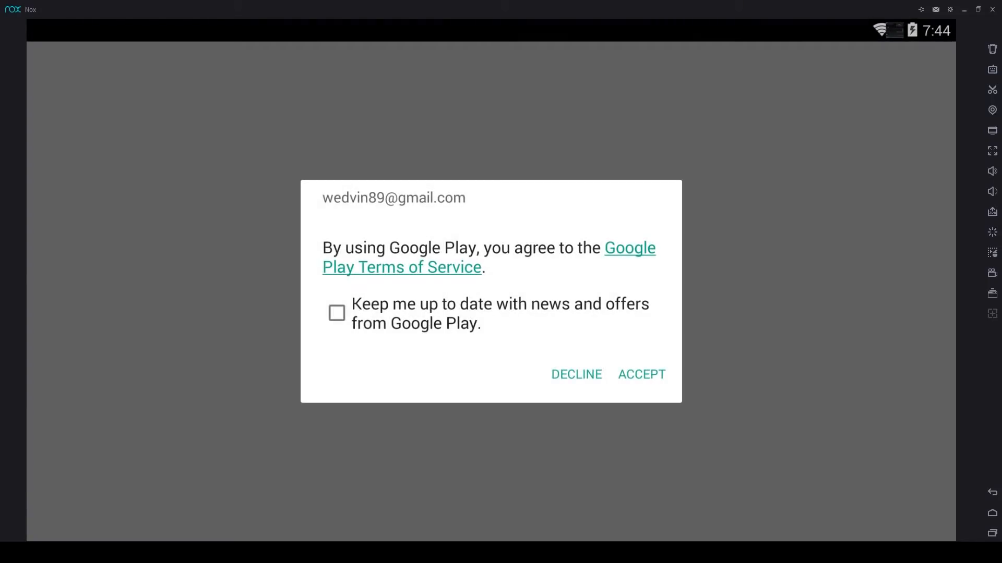
{"action": "left_click", "coordinate": [641, 375]}
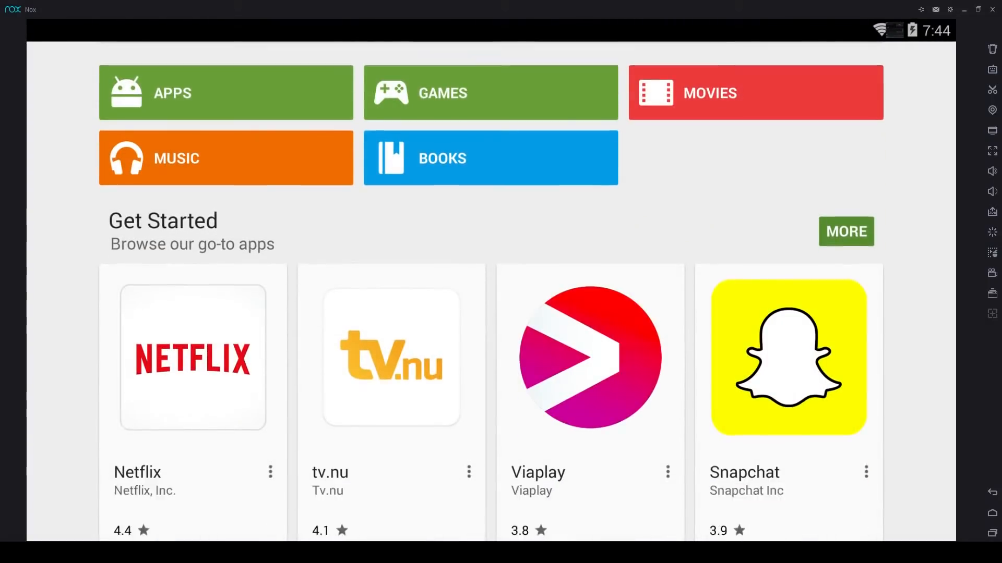
{"action": "scroll", "scroll_direction": "down", "scroll_amount": 3}
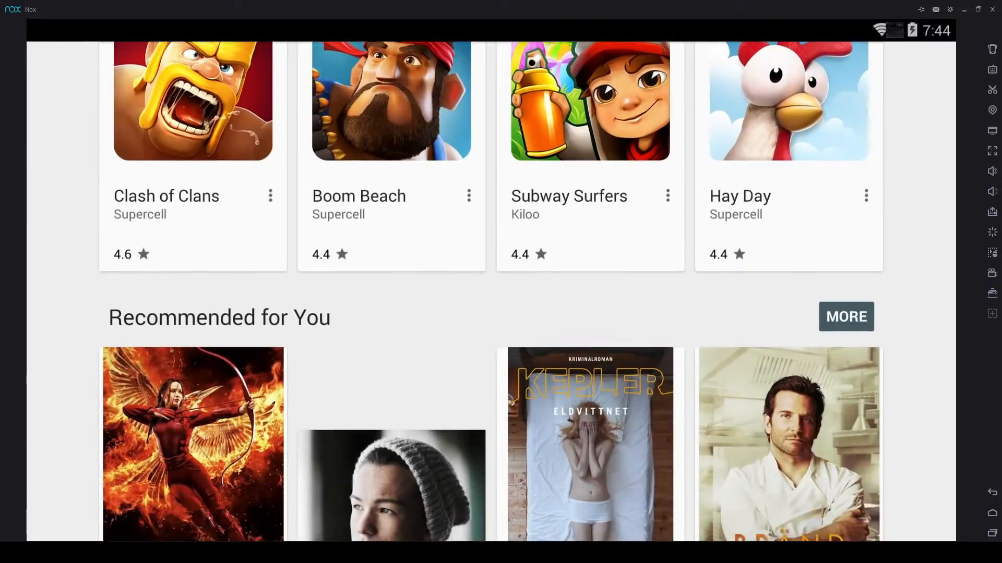
{"action": "scroll", "scroll_direction": "down", "scroll_amount": 3}
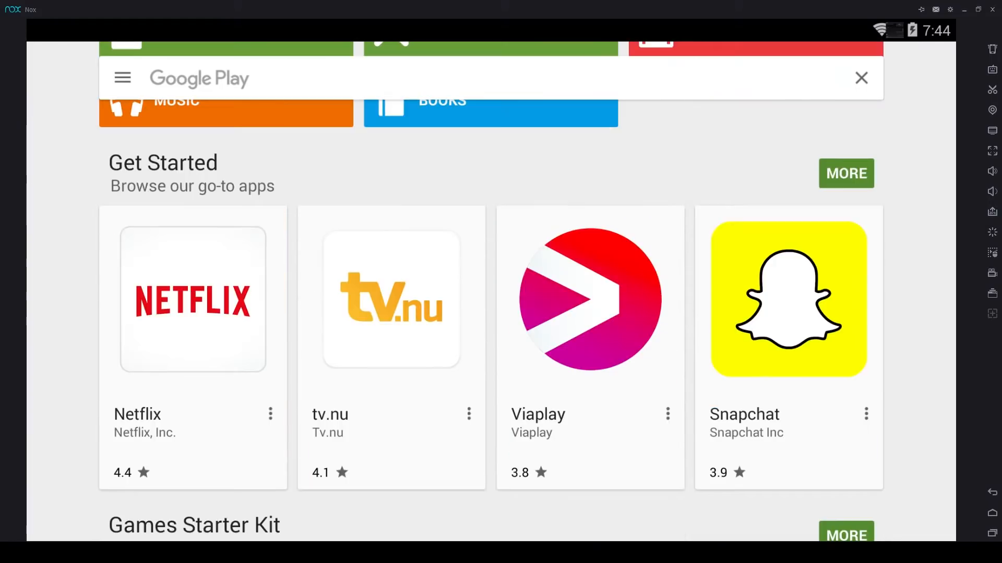
{"action": "left_click", "coordinate": [122, 78]}
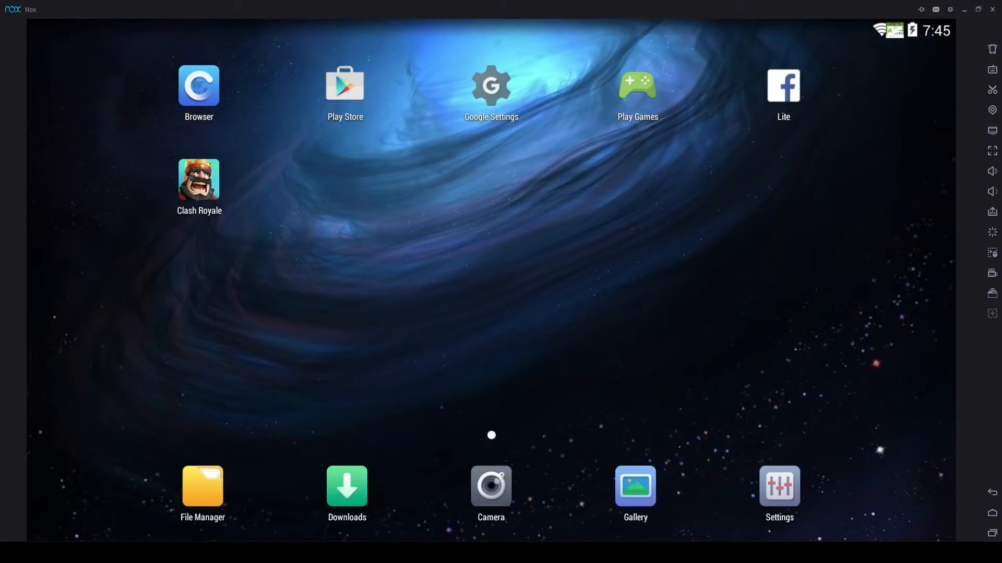
Continue past Complete account setup and start installing Clash of Clans
{"action": "left_click", "coordinate": [636, 85]}
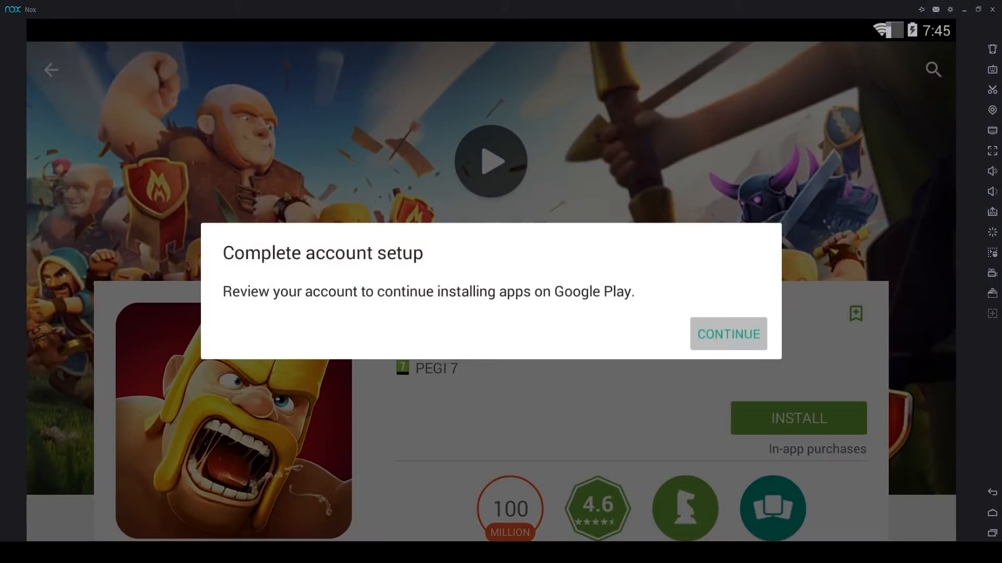
{"action": "left_click", "coordinate": [727, 334]}
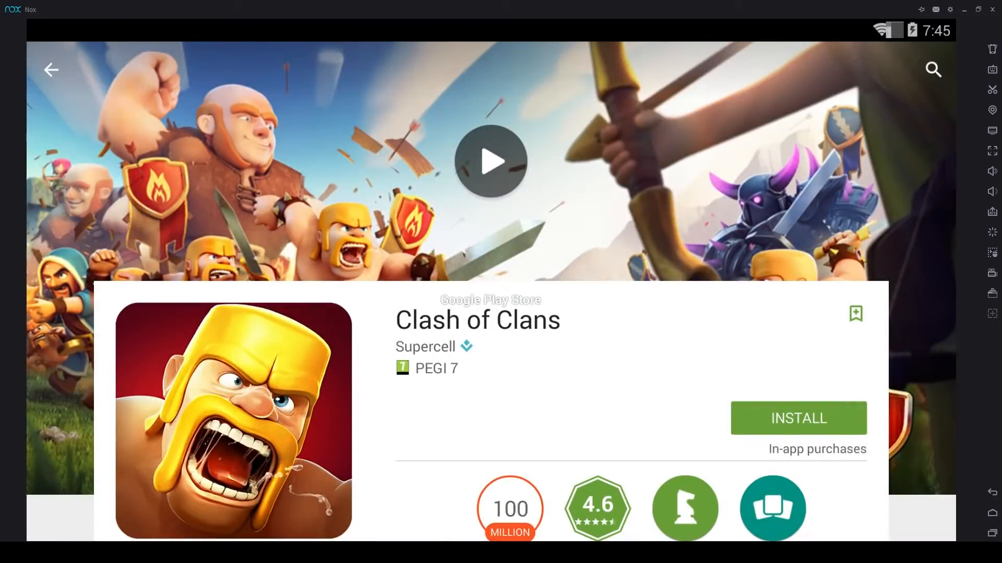
{"action": "left_click", "coordinate": [798, 419]}
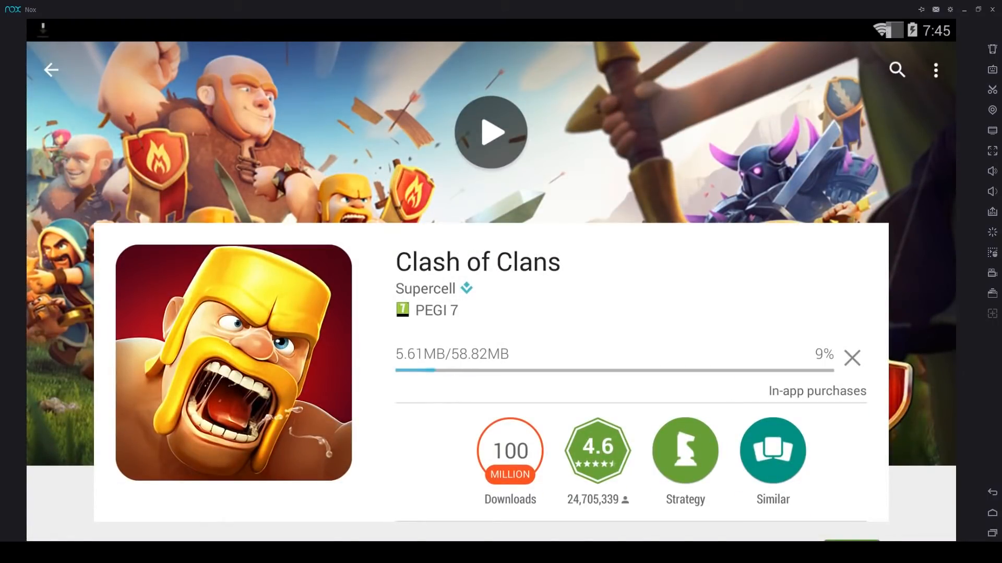
{"action": "left_click", "coordinate": [50, 69]}
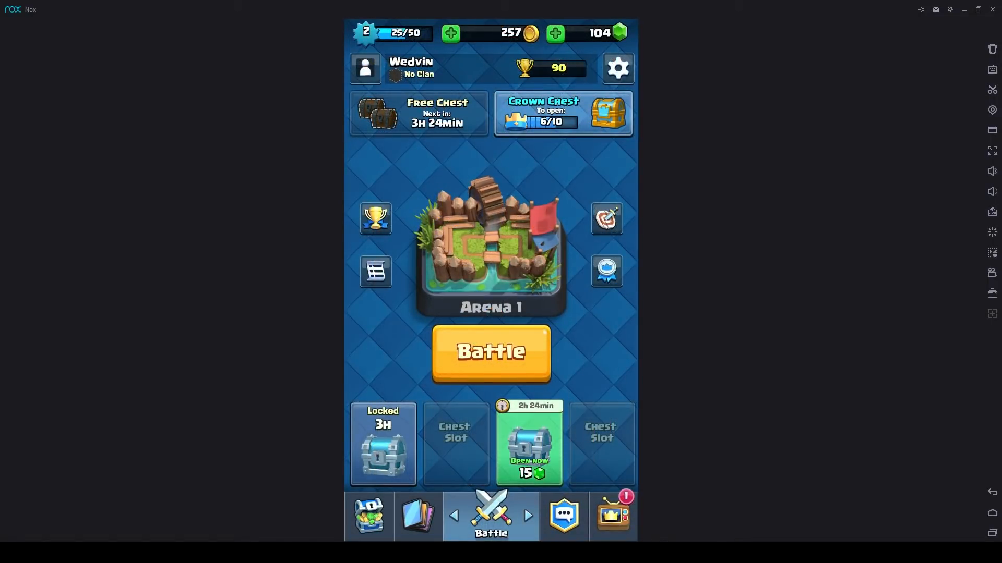
View Clash Royale's Battle Deck under the Cards tab
{"action": "left_click", "coordinate": [418, 515]}
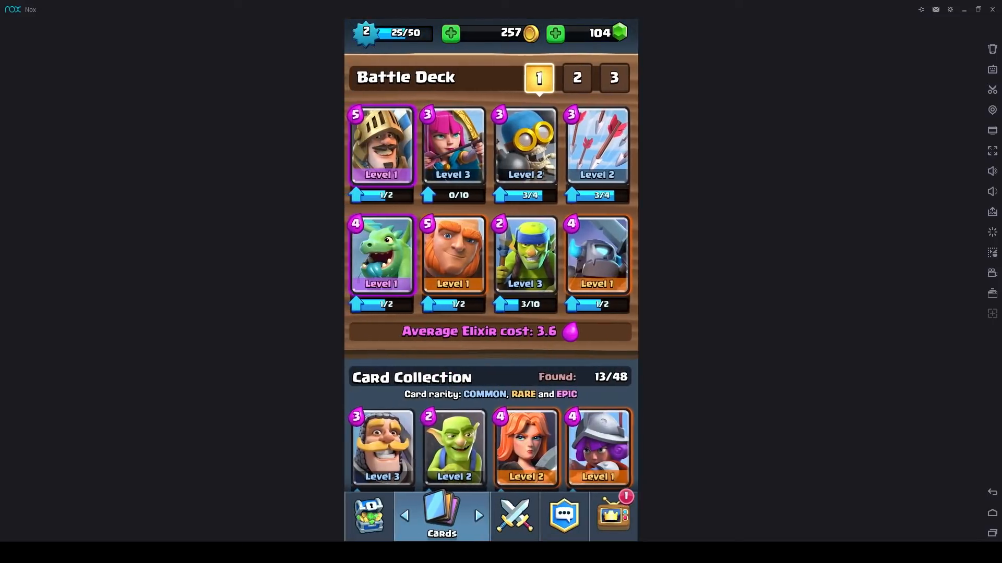
{"action": "left_click", "coordinate": [490, 515]}
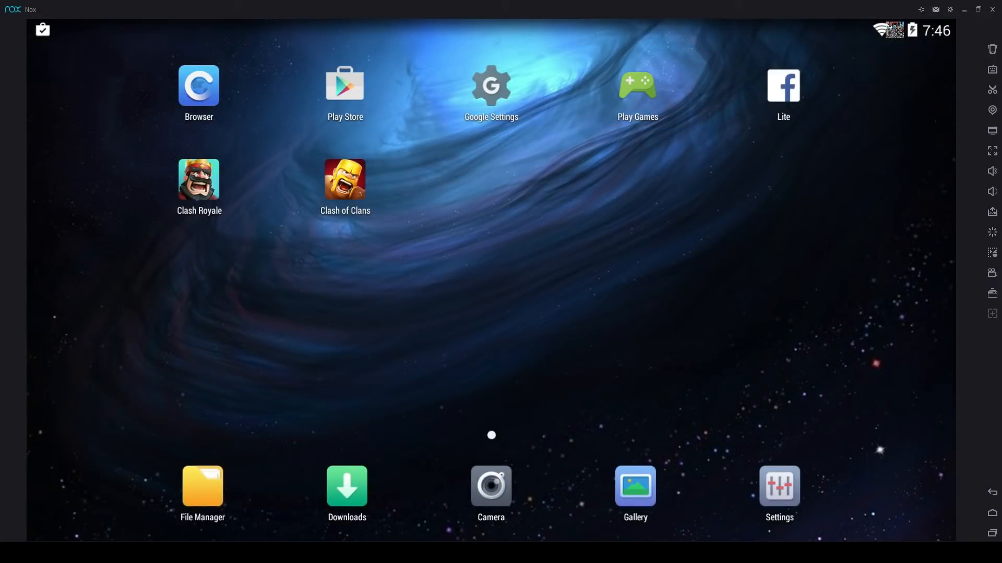
Check the empty Gallery, return home, and launch the Camera app
{"action": "left_click", "coordinate": [633, 487]}
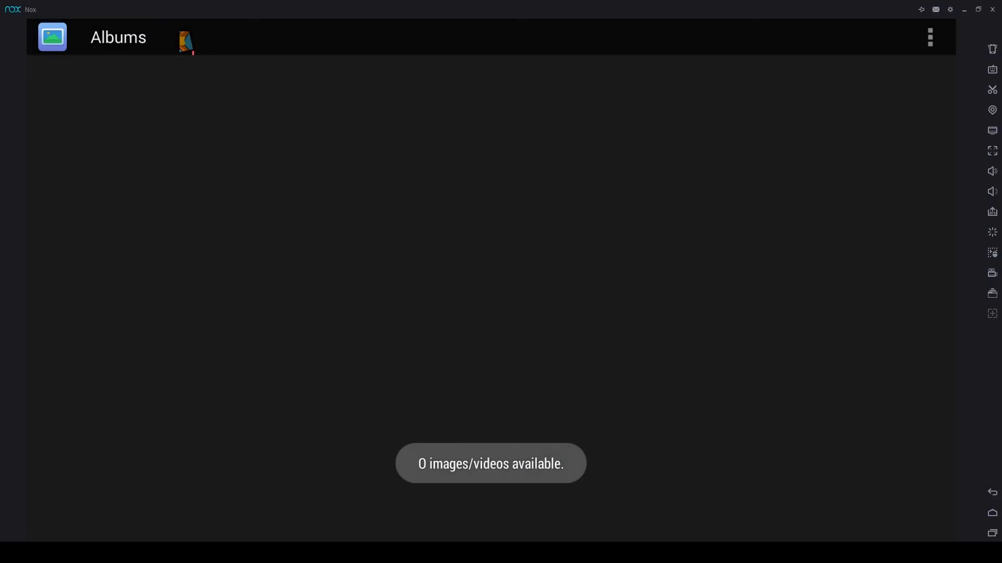
{"action": "left_click", "coordinate": [991, 512]}
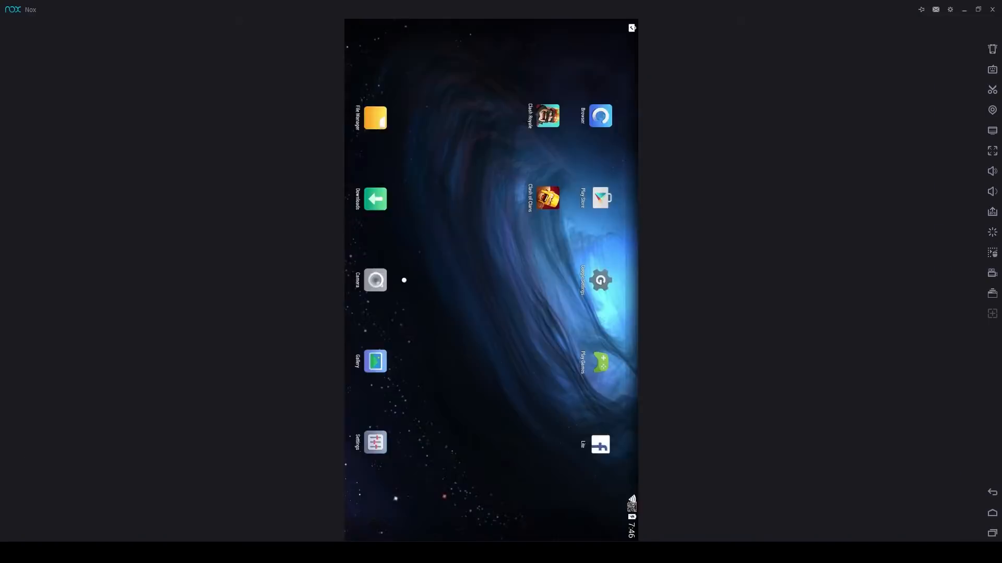
{"action": "left_click", "coordinate": [375, 279]}
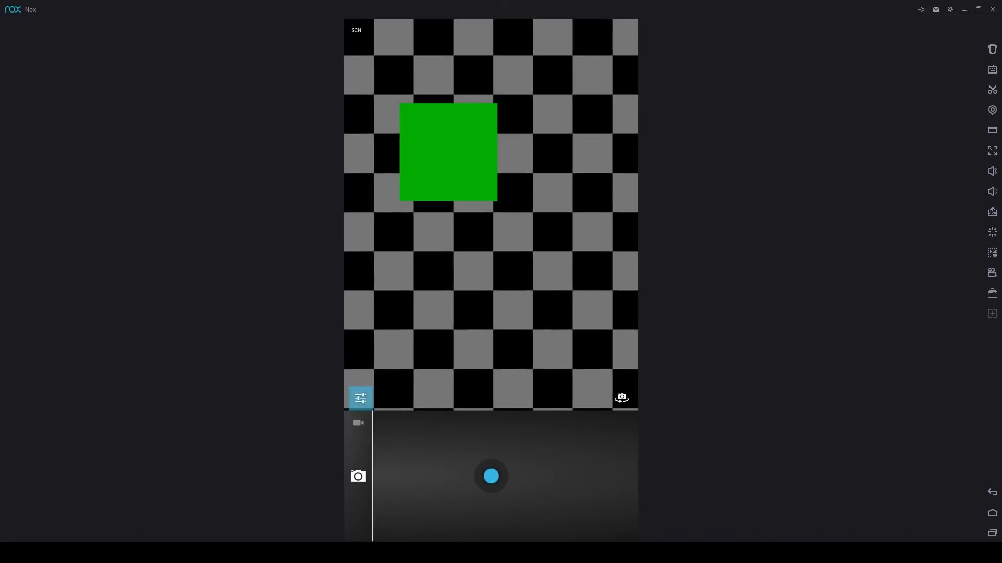